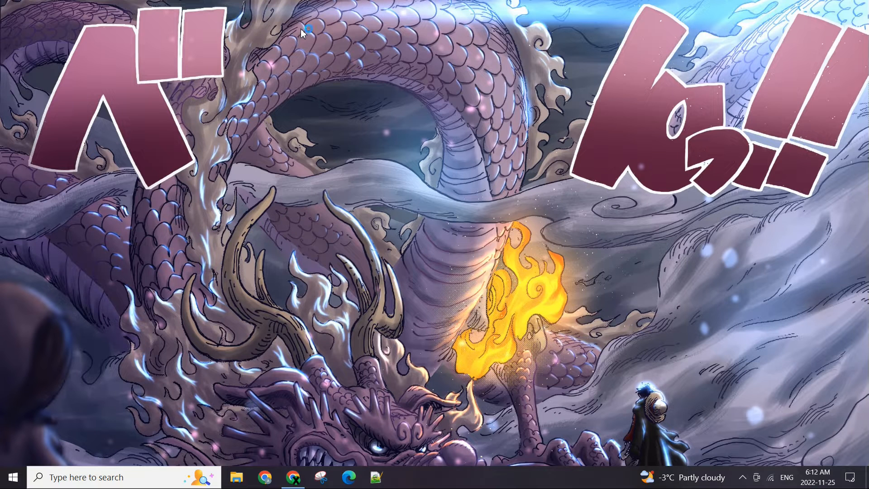
pyautogui.moveTo(405, 128)
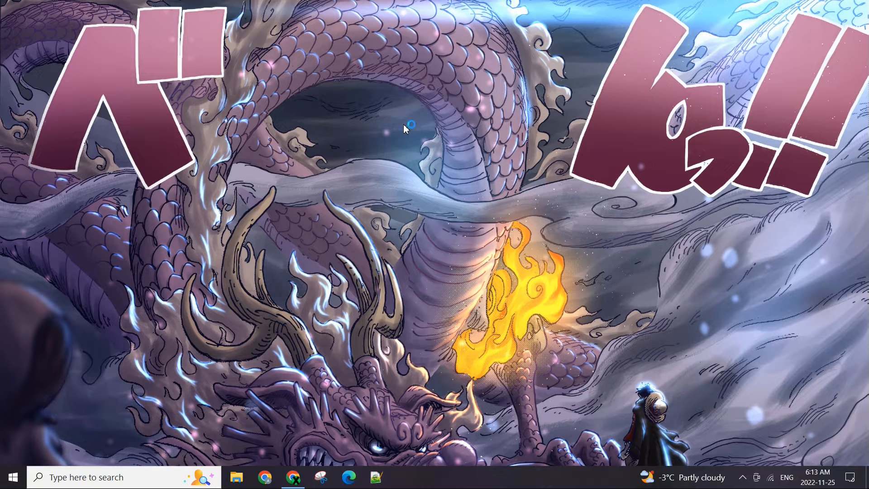
pyautogui.moveTo(402, 118)
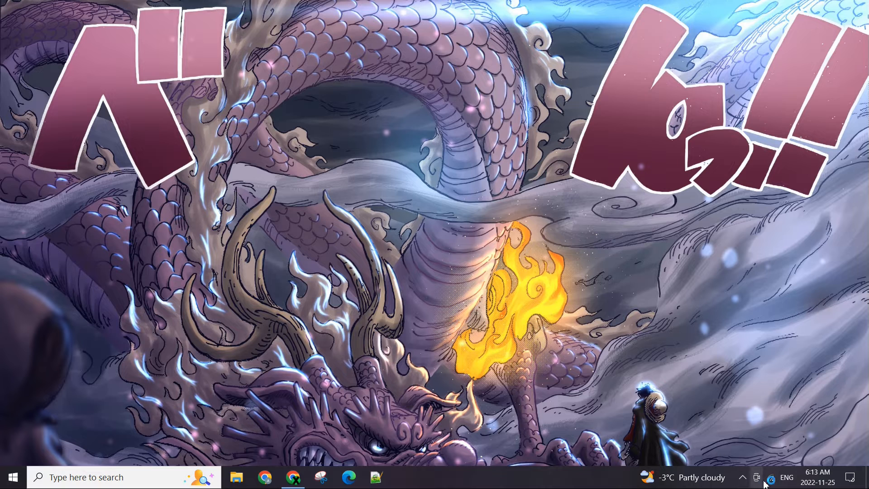
# Step: Check the Wi-Fi network list, then open the Services app and maximize it
pyautogui.click(771, 477)
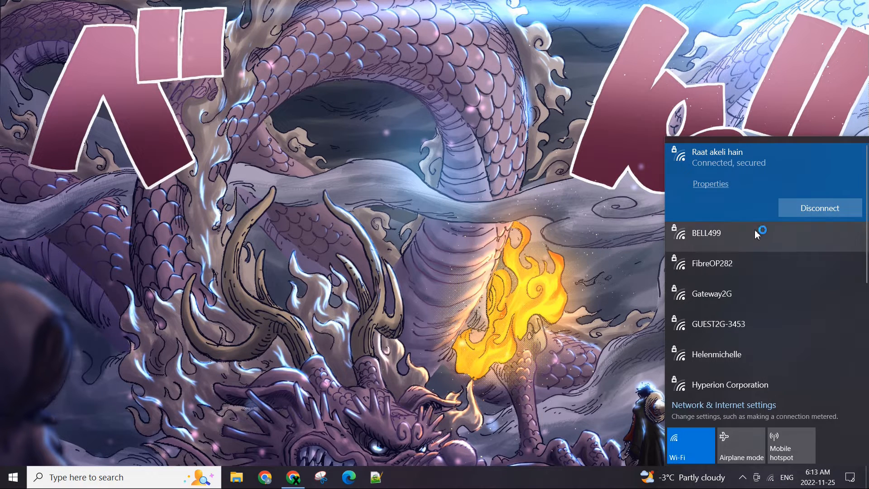
pyautogui.click(469, 326)
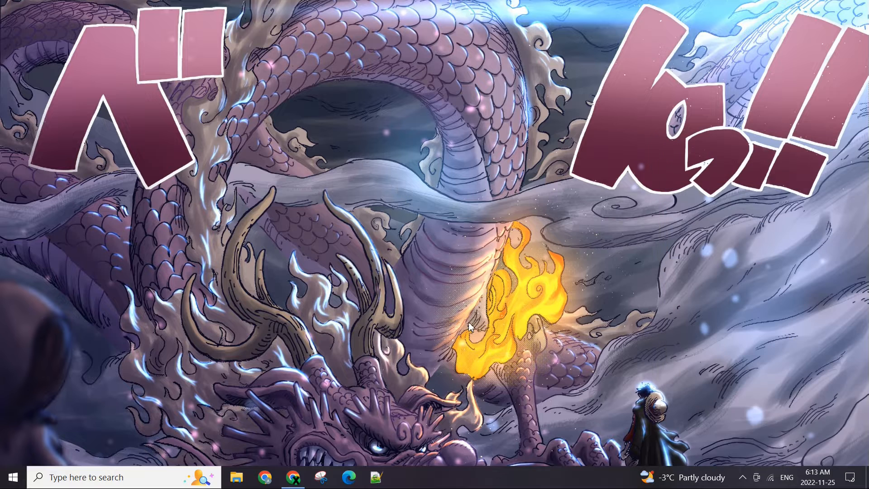
pyautogui.moveTo(497, 258)
pyautogui.write('s')
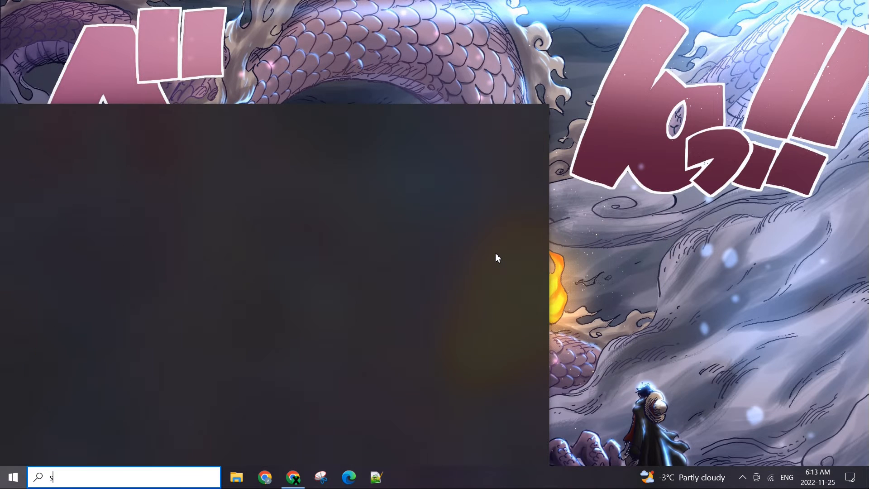
pyautogui.write('er')
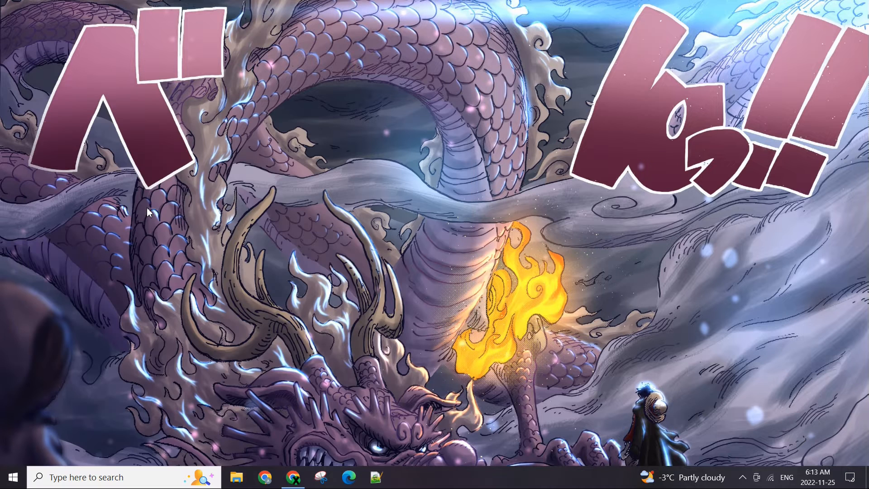
pyautogui.click(405, 477)
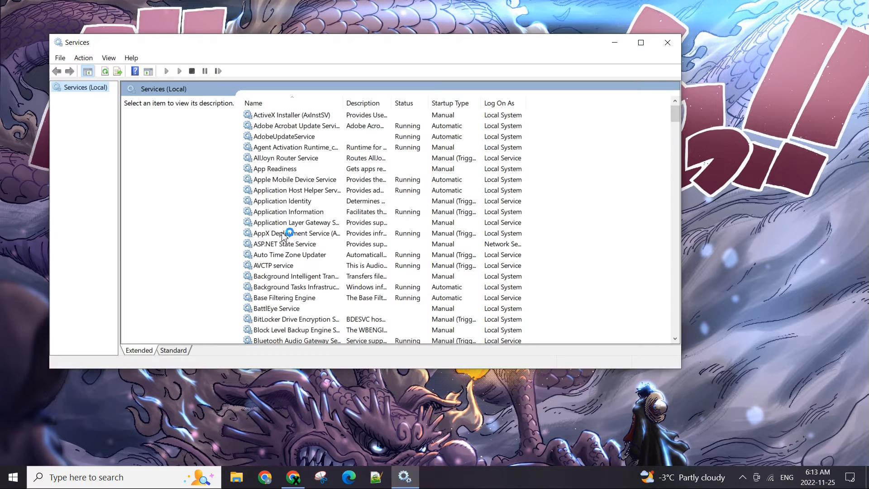
pyautogui.click(292, 232)
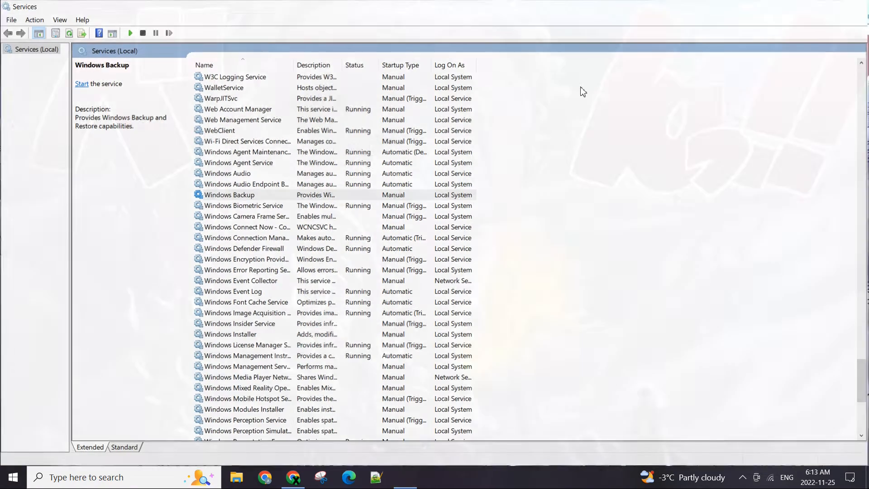
# Step: Search for 'serv' from Start and launch the Services app
pyautogui.click(12, 477)
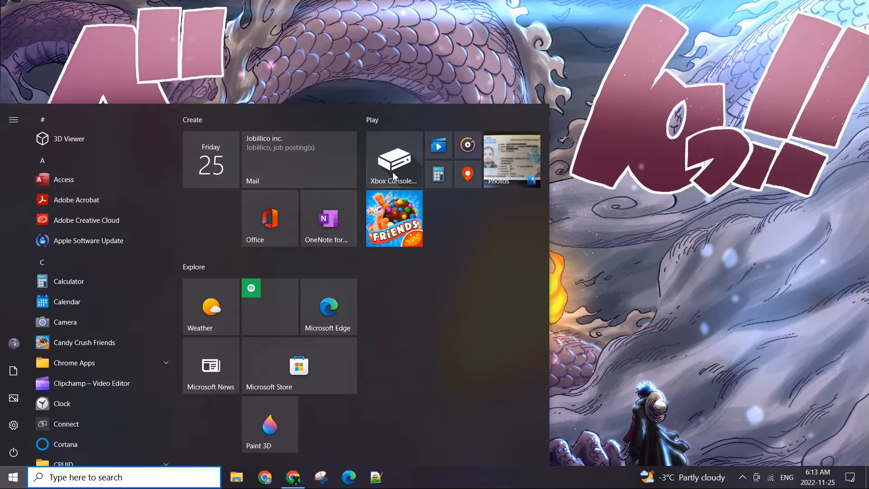
pyautogui.write('serv')
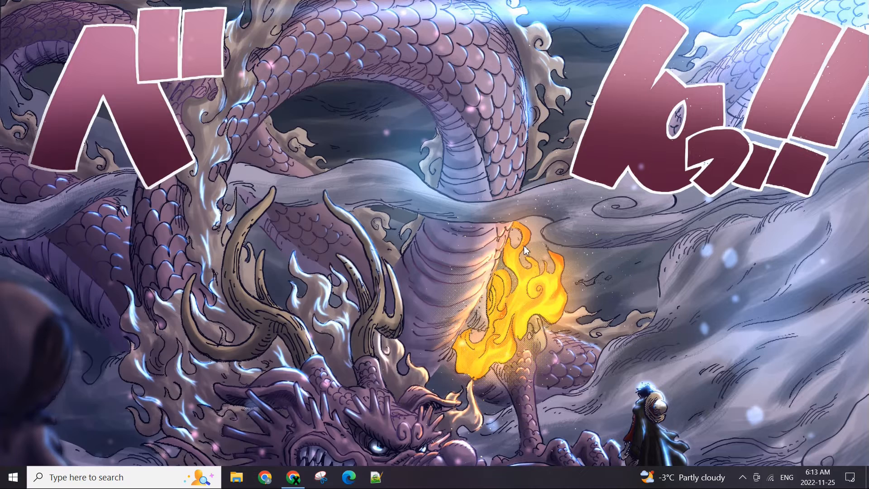
pyautogui.click(404, 477)
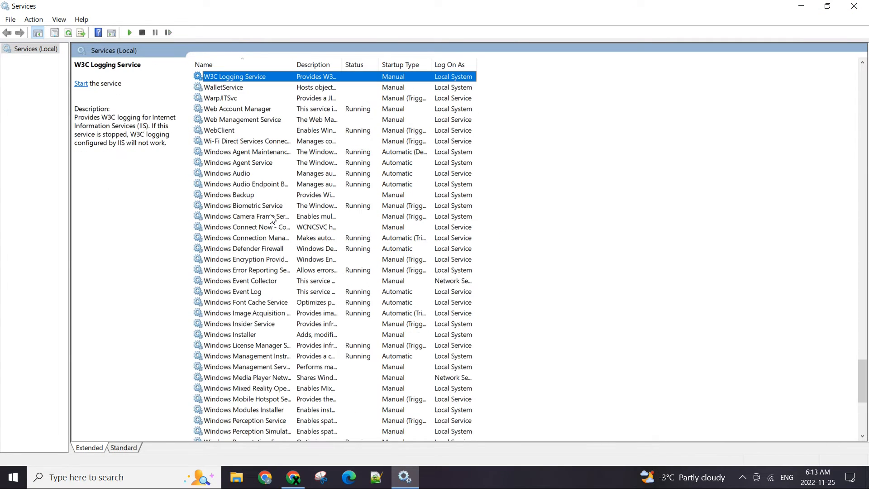
# Step: Scroll to the end of the services list and select WLAN AutoConfig
pyautogui.click(243, 205)
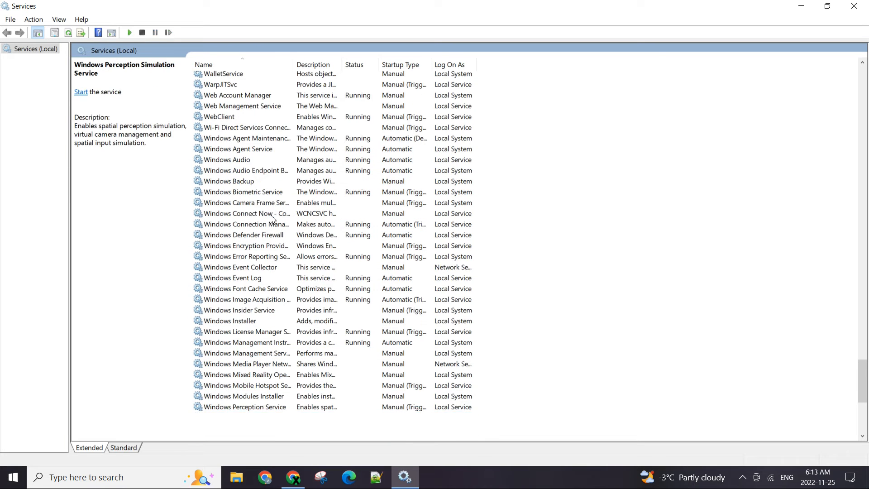
pyautogui.click(241, 270)
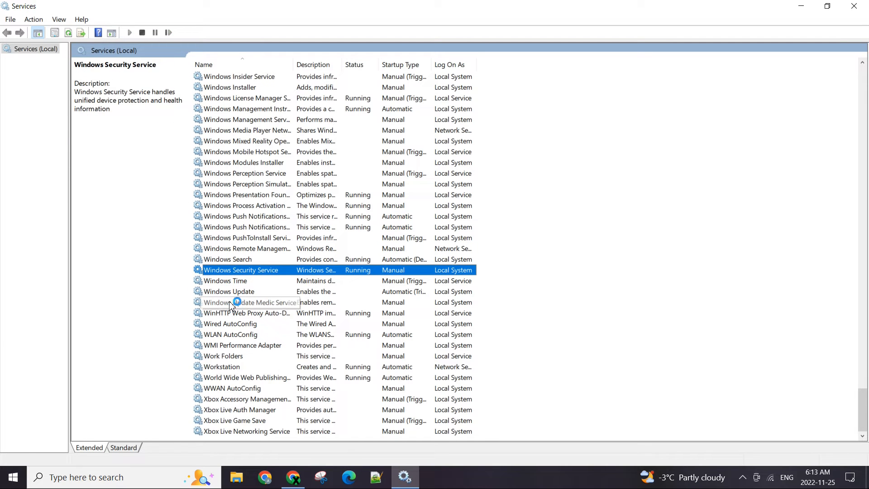
pyautogui.click(230, 335)
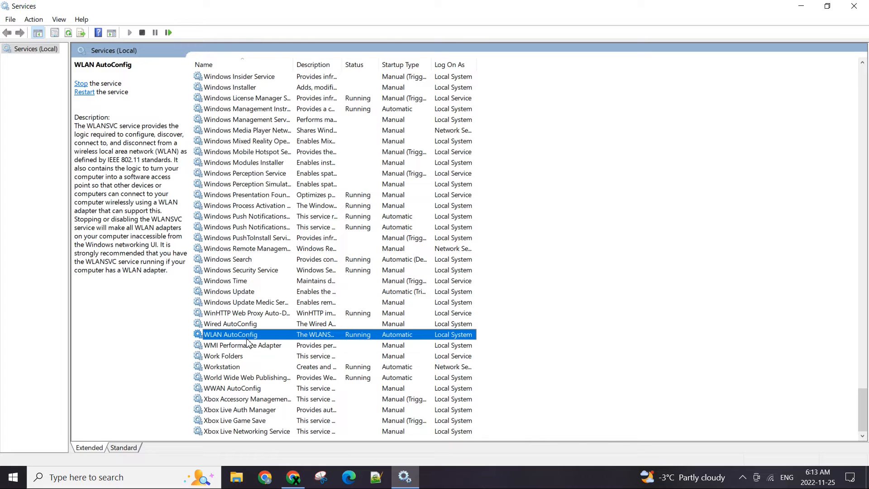
pyautogui.moveTo(316, 335)
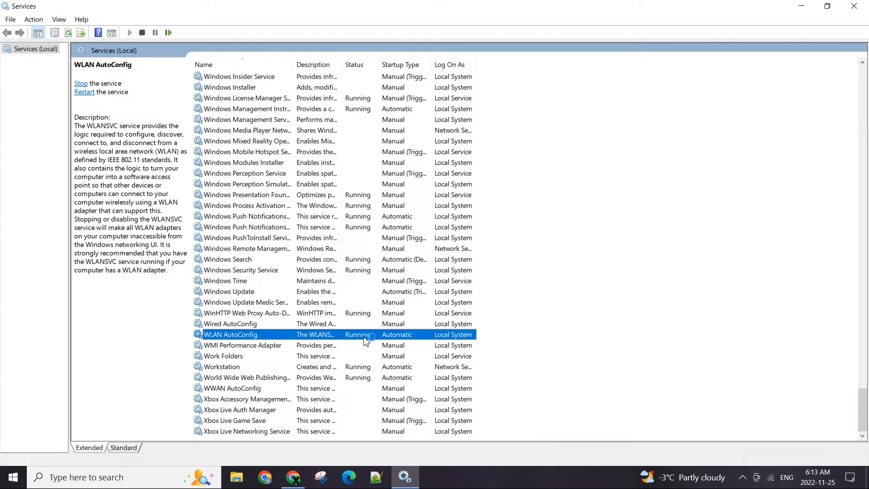
# Step: Stop the WLAN AutoConfig service from its right-click menu
pyautogui.rightClick(230, 334)
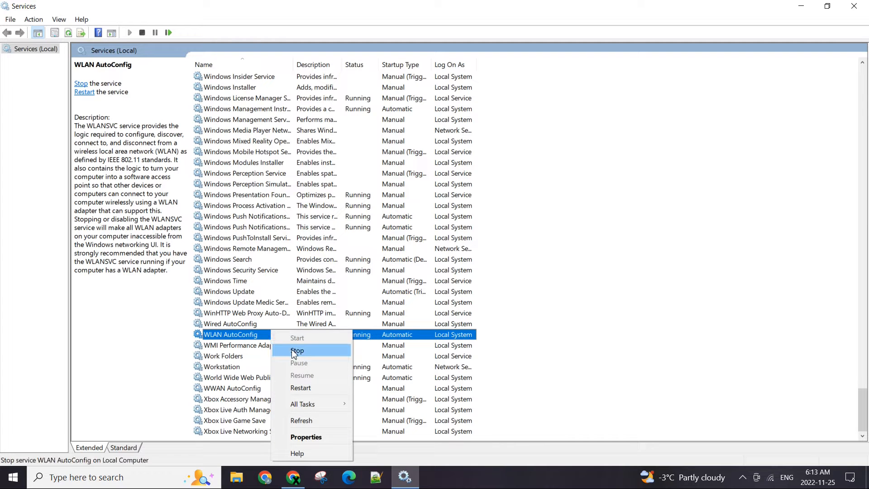
pyautogui.click(297, 350)
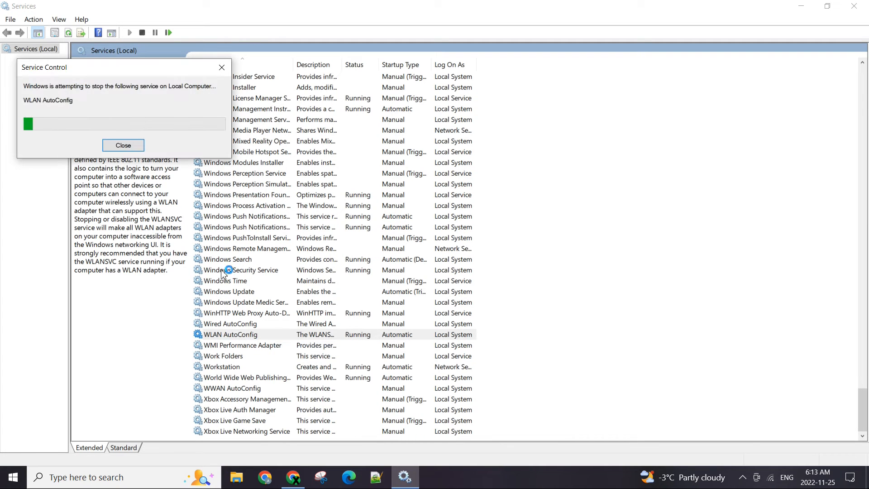
pyautogui.click(123, 145)
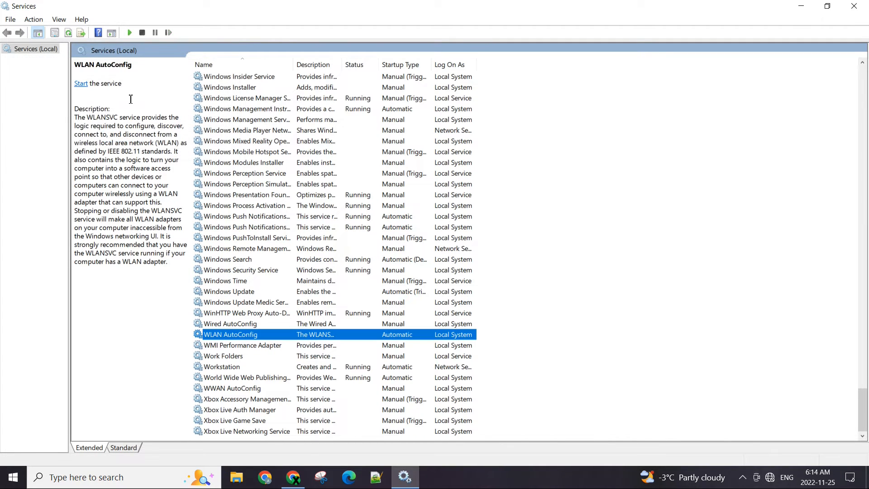
pyautogui.moveTo(244, 334)
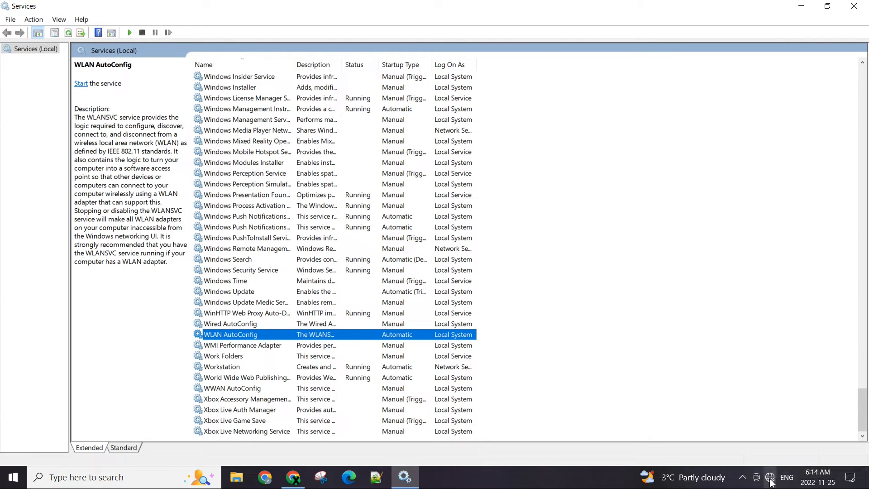
pyautogui.click(770, 478)
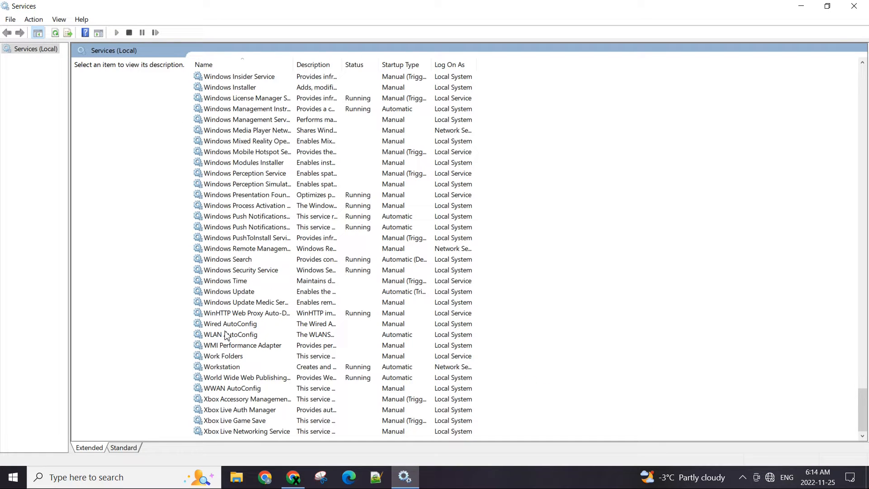
pyautogui.rightClick(230, 334)
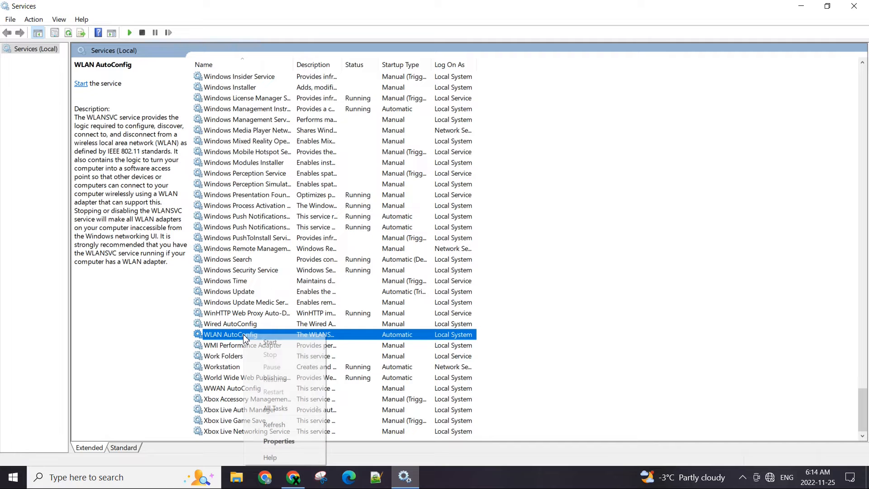
pyautogui.click(270, 344)
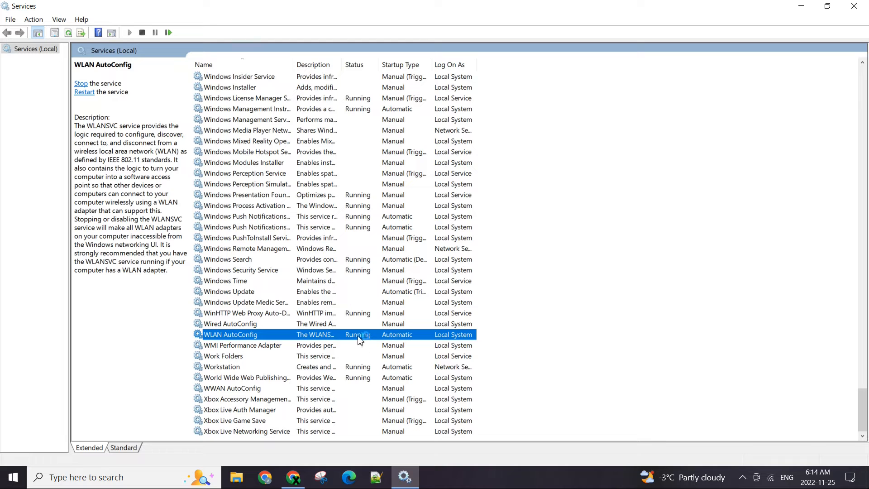
pyautogui.moveTo(775, 483)
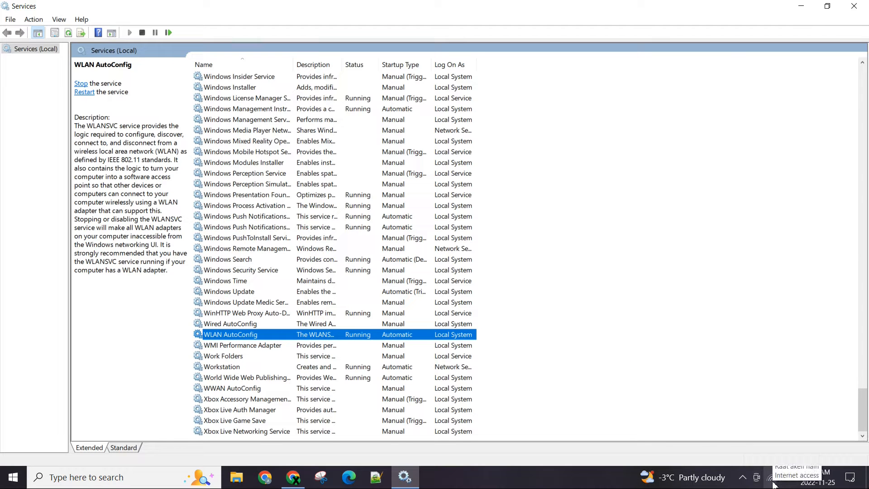
pyautogui.click(771, 477)
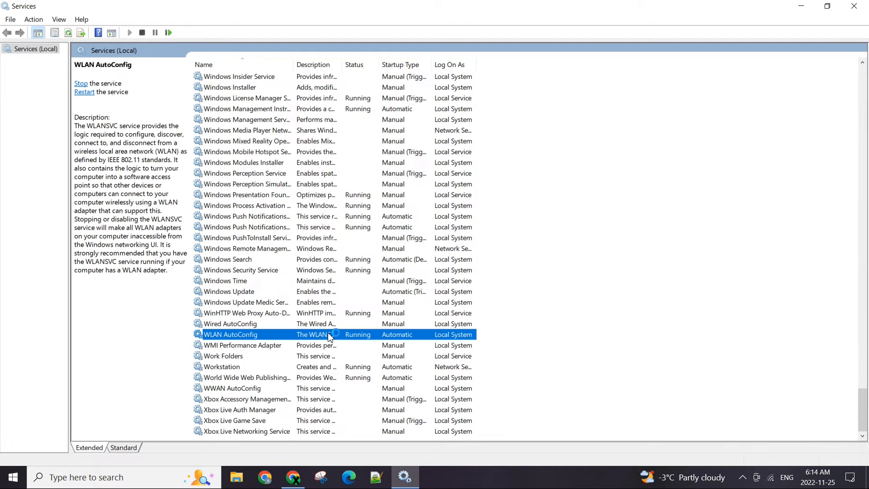
pyautogui.moveTo(829, 182)
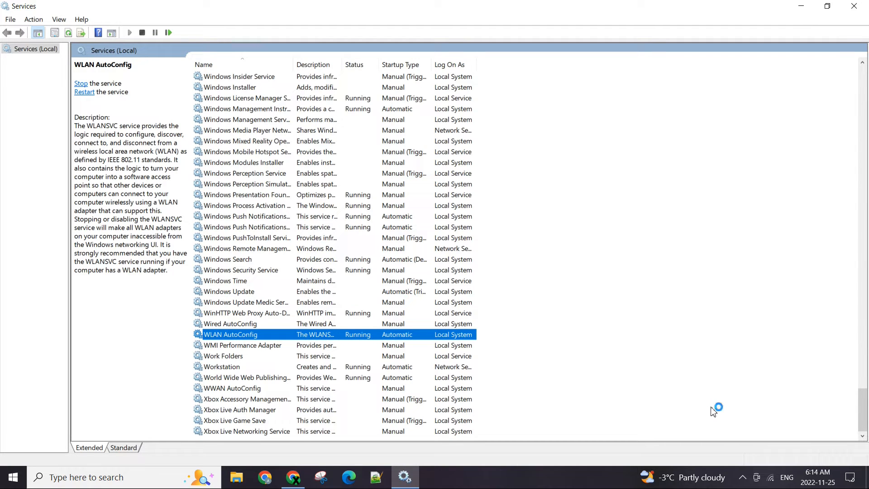
# Step: Open Network & Internet settings full screen and scroll to Advanced network settings
pyautogui.rightClick(775, 477)
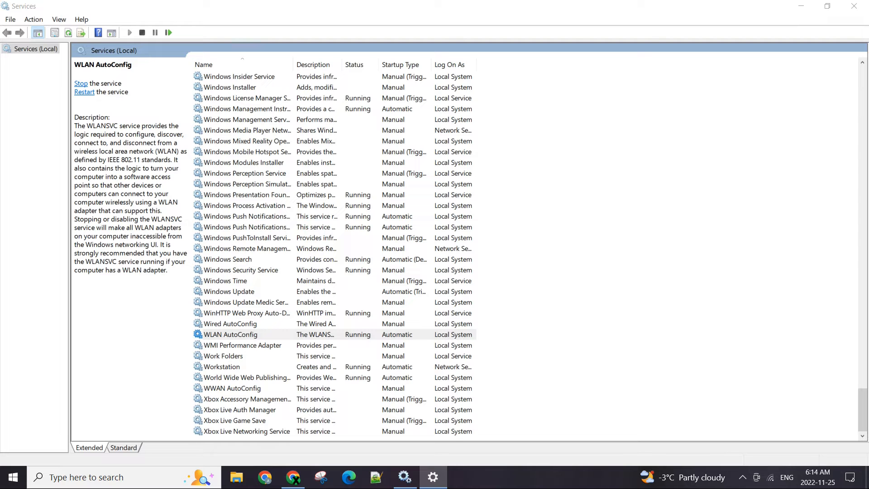
pyautogui.click(431, 477)
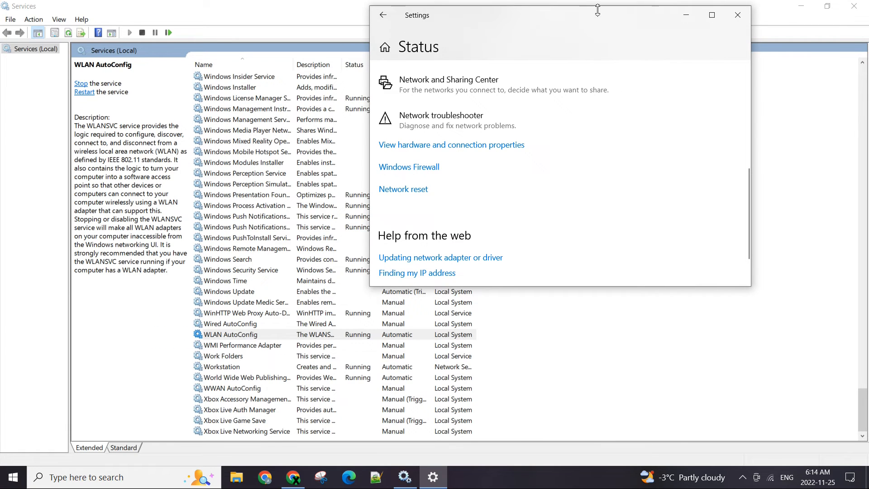
pyautogui.click(712, 15)
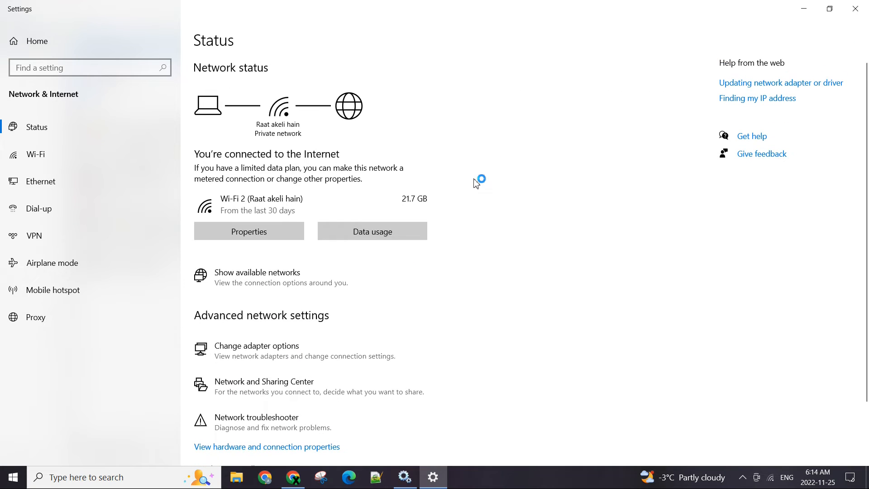
pyautogui.scroll(-3)
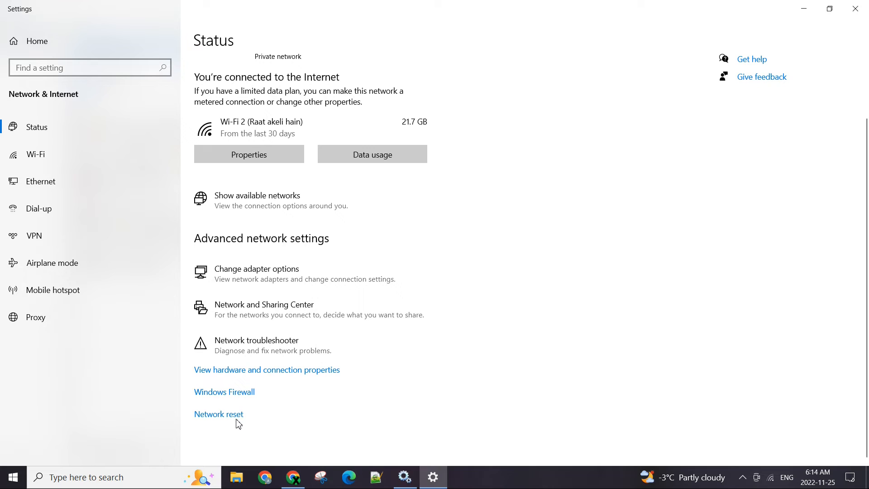
pyautogui.click(218, 414)
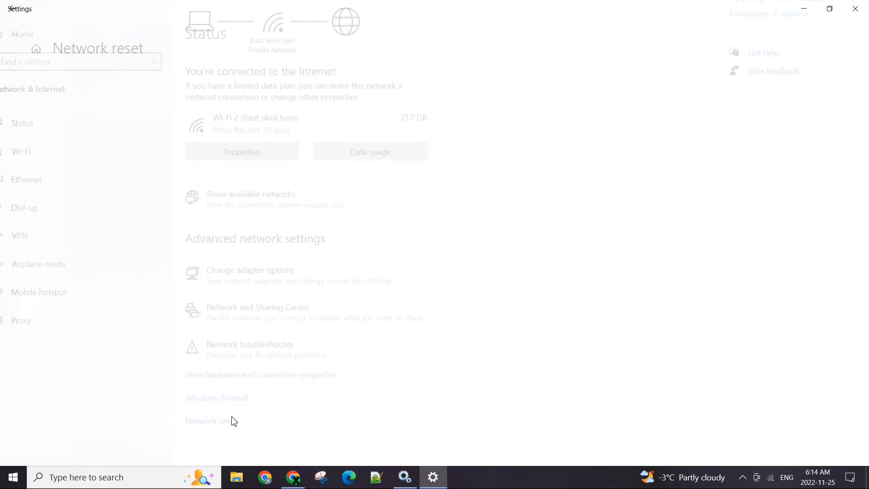
# Step: Open the Network reset page under Advanced network settings
pyautogui.click(206, 420)
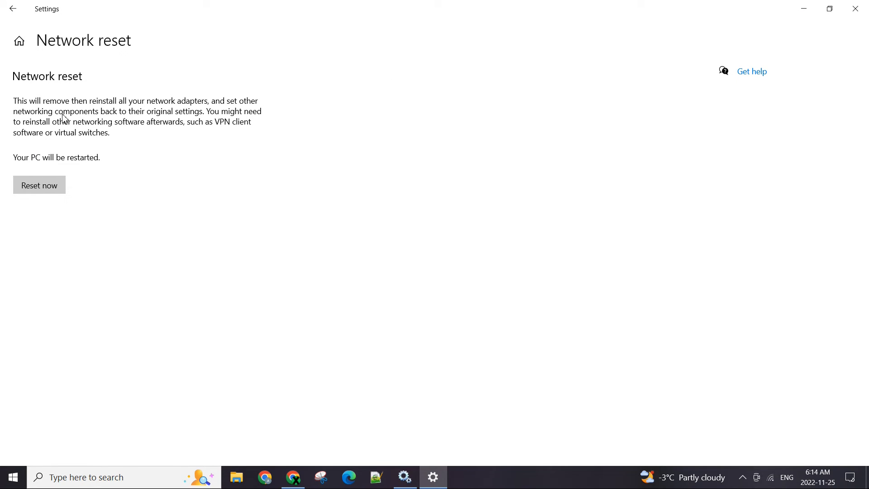
pyautogui.moveTo(155, 149)
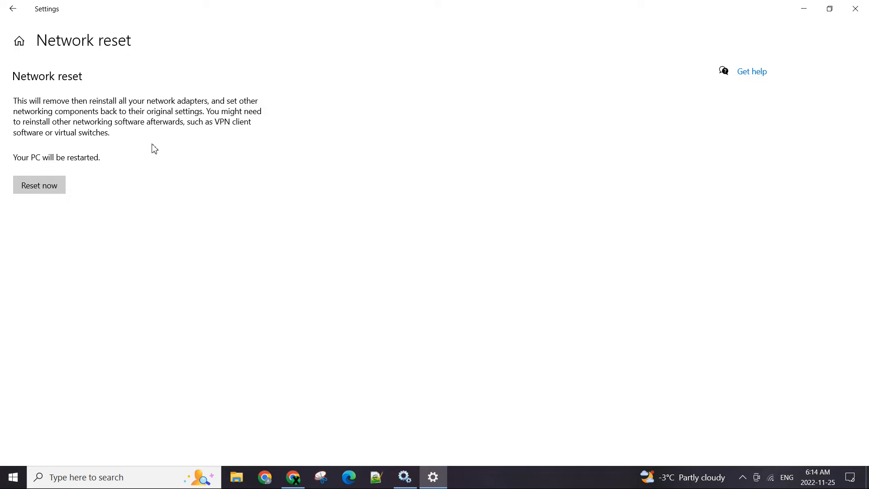
pyautogui.moveTo(268, 193)
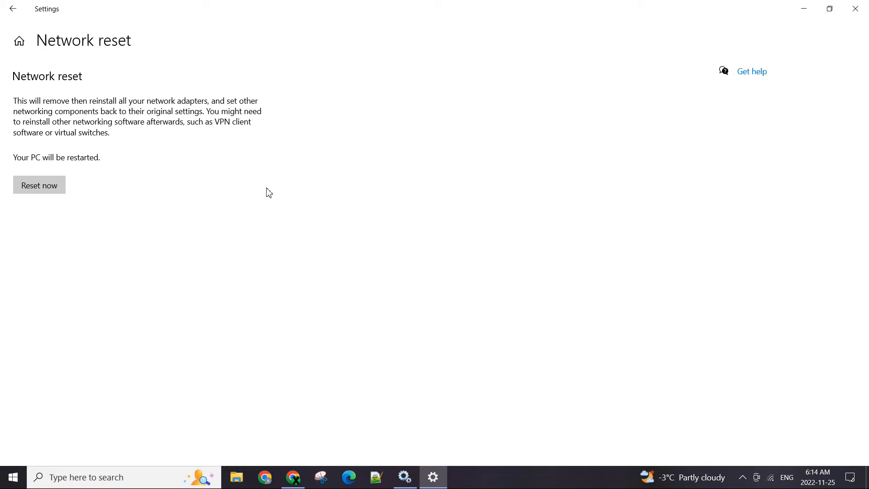
pyautogui.moveTo(336, 256)
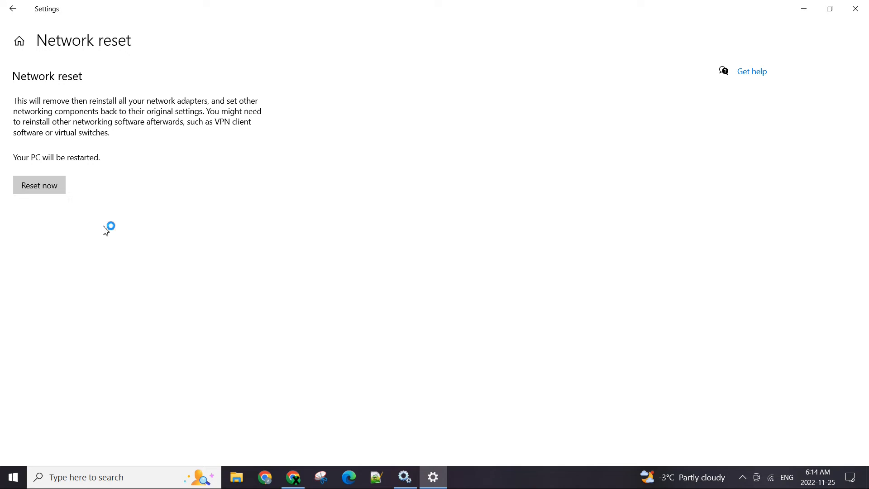
pyautogui.moveTo(99, 255)
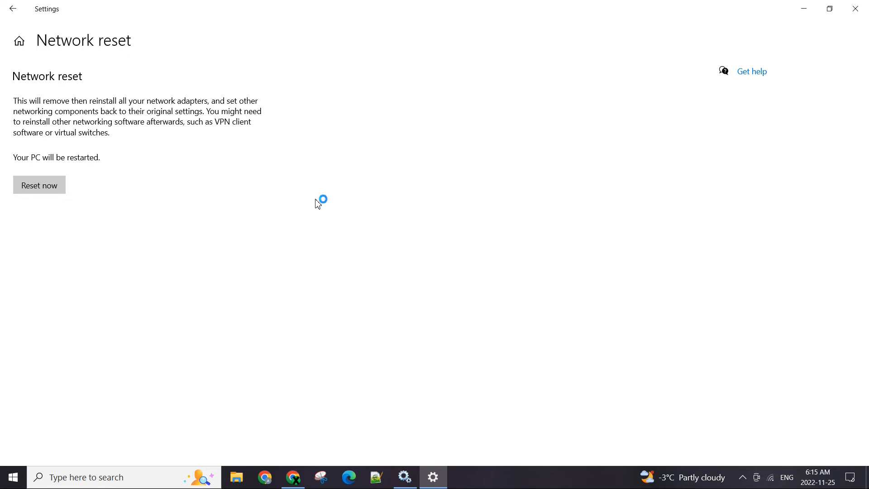
# Step: Show the available Wi-Fi networks from the system tray icon
pyautogui.click(771, 477)
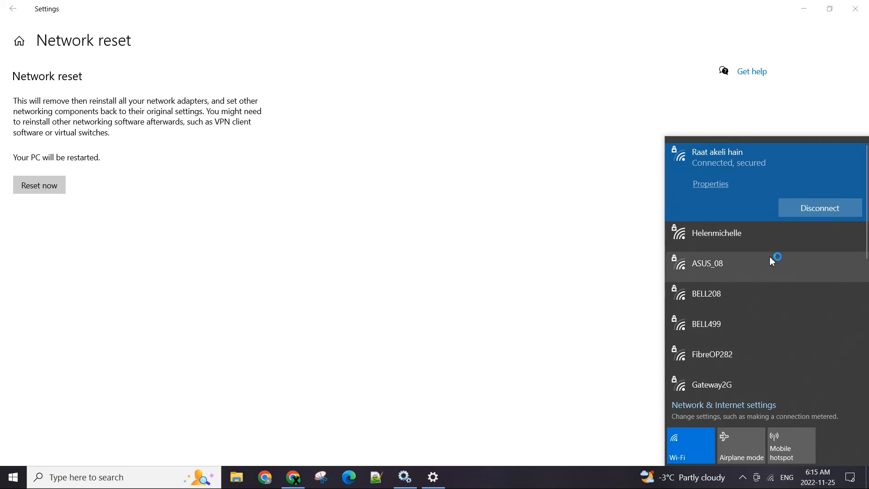
pyautogui.moveTo(442, 261)
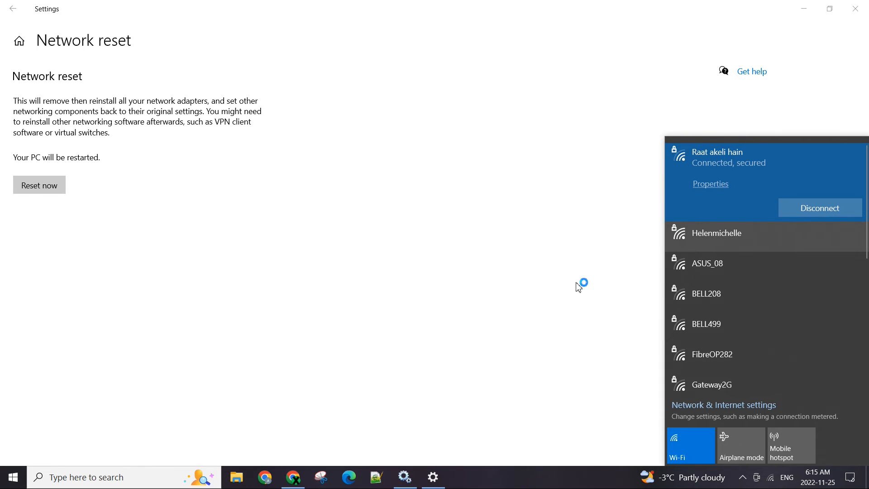
pyautogui.moveTo(458, 277)
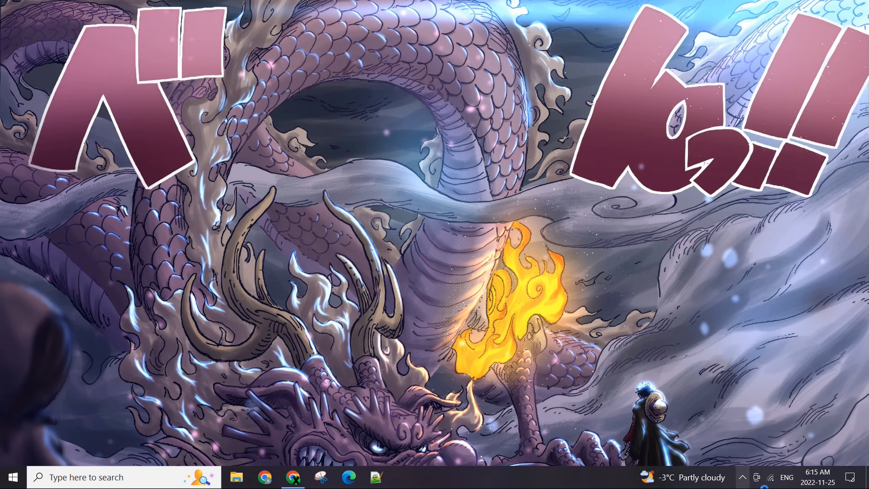
pyautogui.moveTo(602, 334)
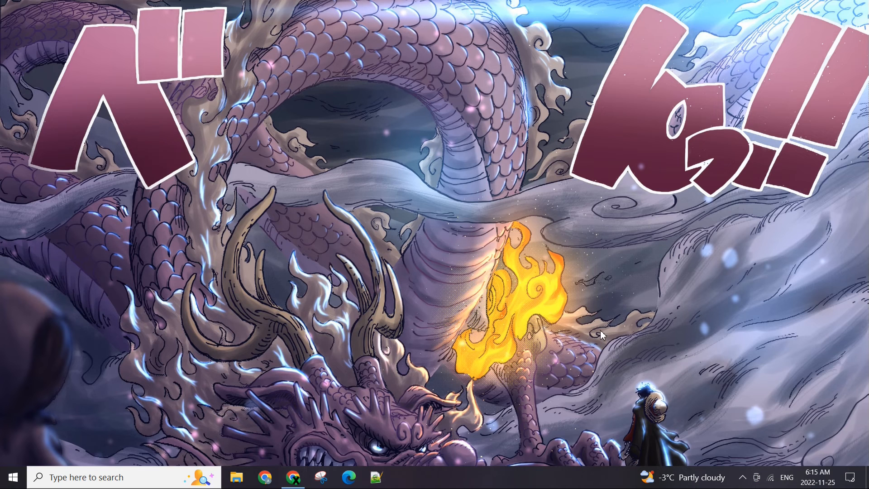
pyautogui.moveTo(378, 194)
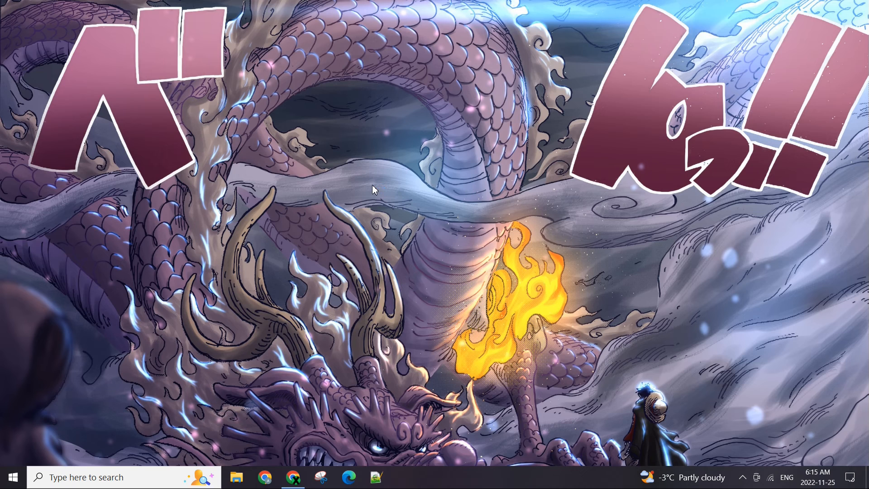
pyautogui.moveTo(44, 278)
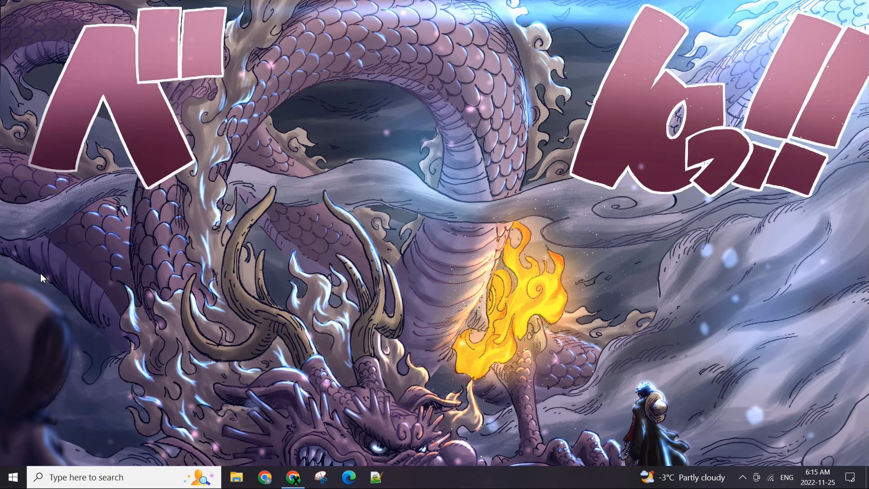
pyautogui.moveTo(366, 210)
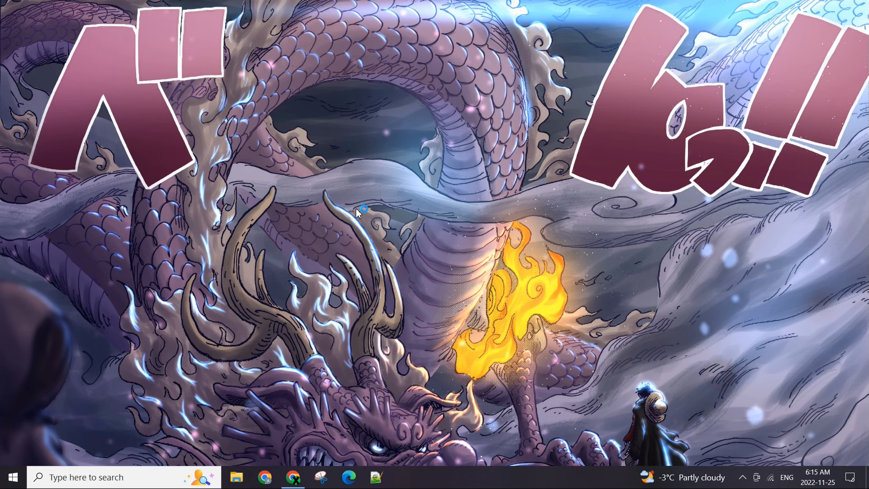
pyautogui.moveTo(773, 477)
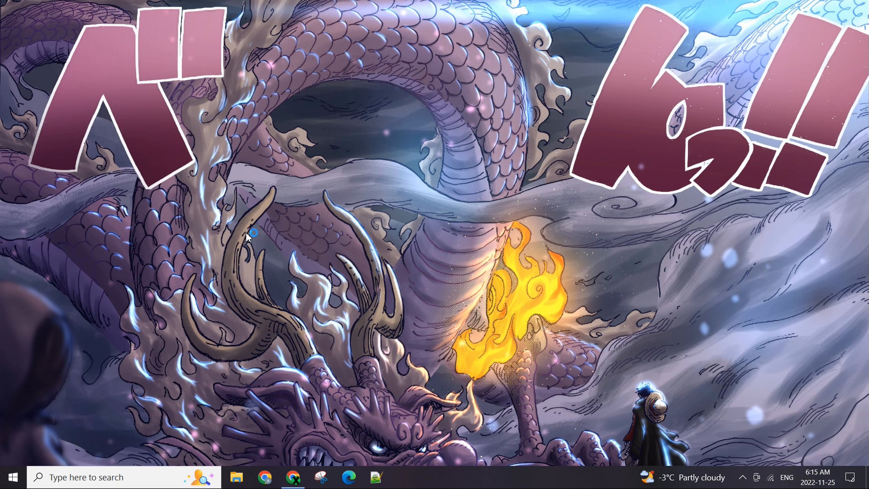
pyautogui.moveTo(333, 240)
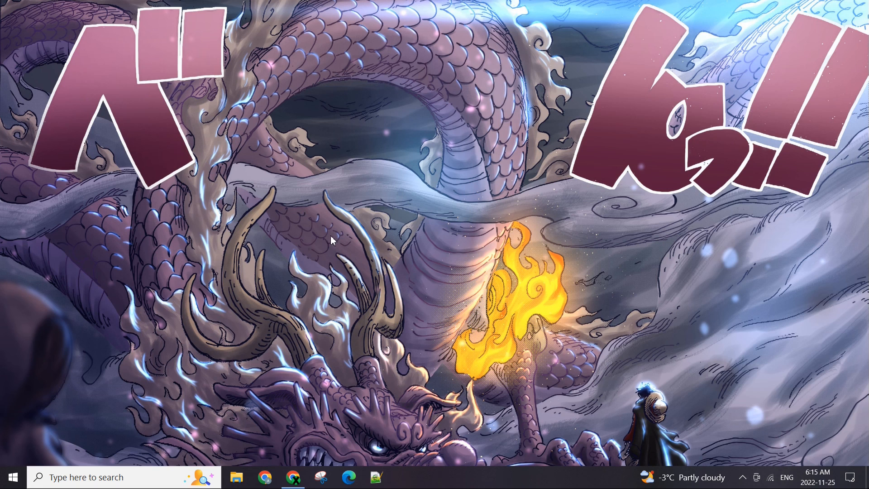